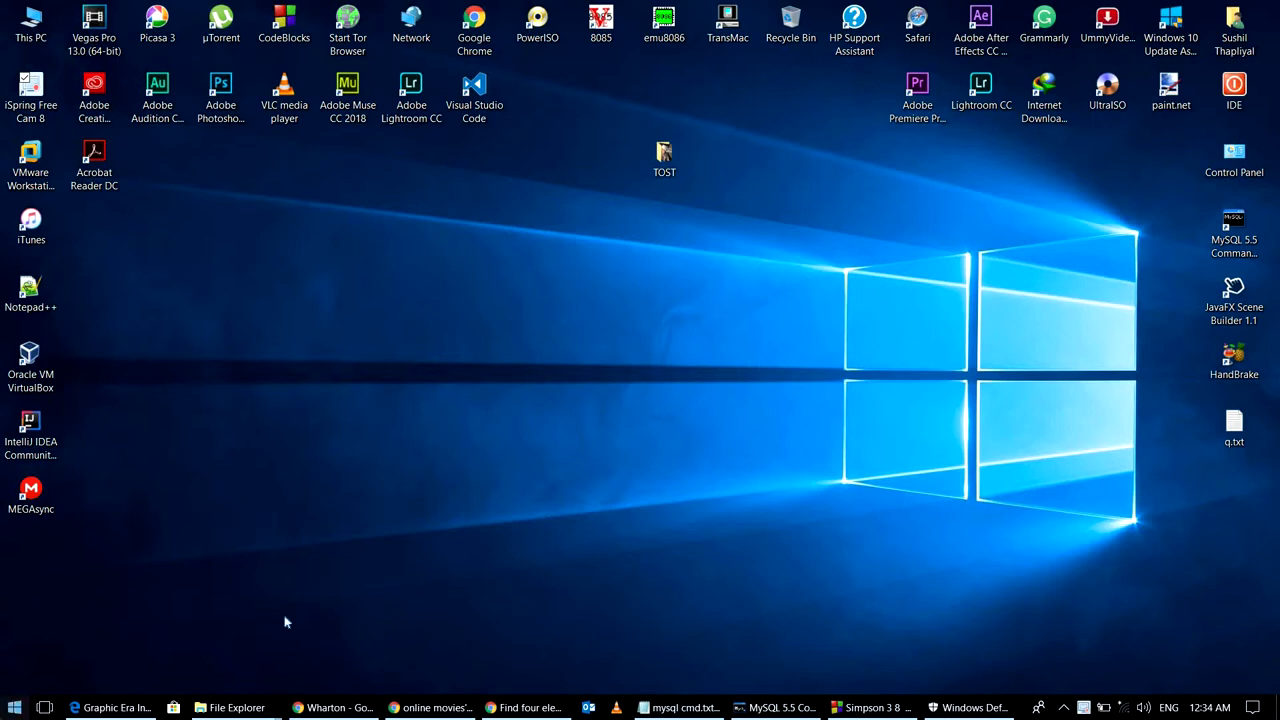
mouse_move(980, 577)
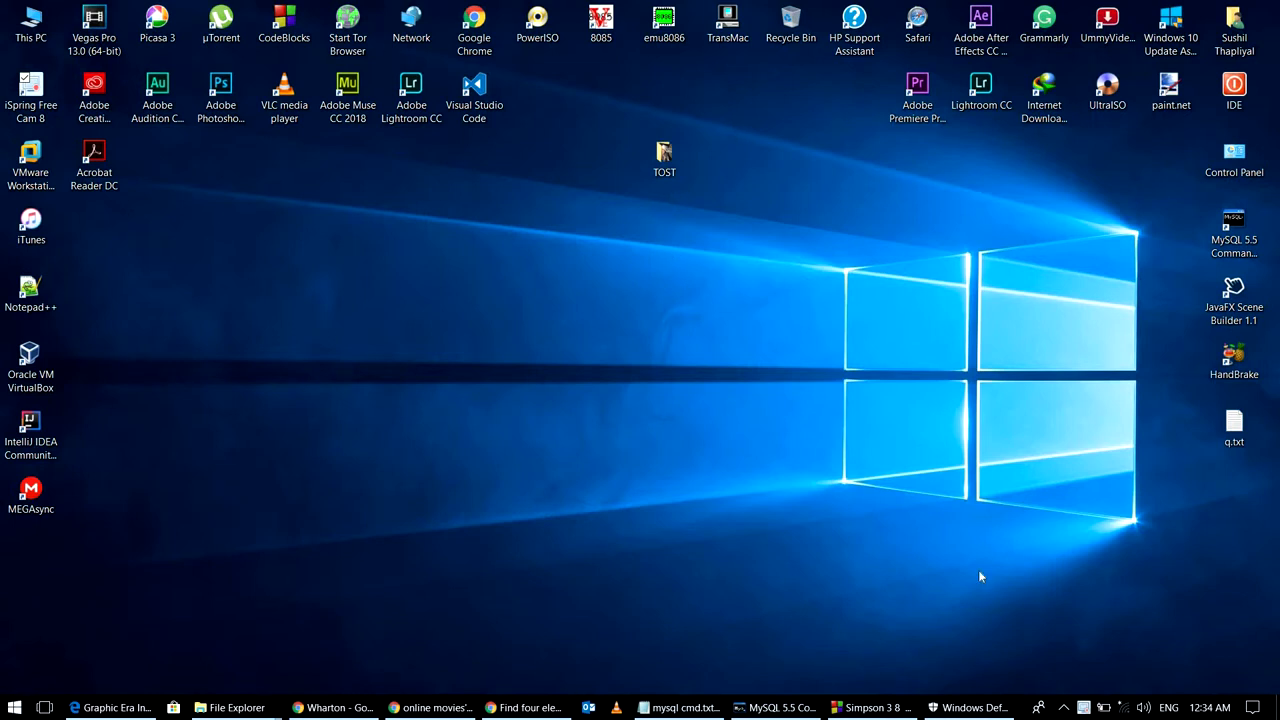
Step: Attempt to save the Notepad file as a.java, then dismiss the 'File not found' error
click(1252, 707)
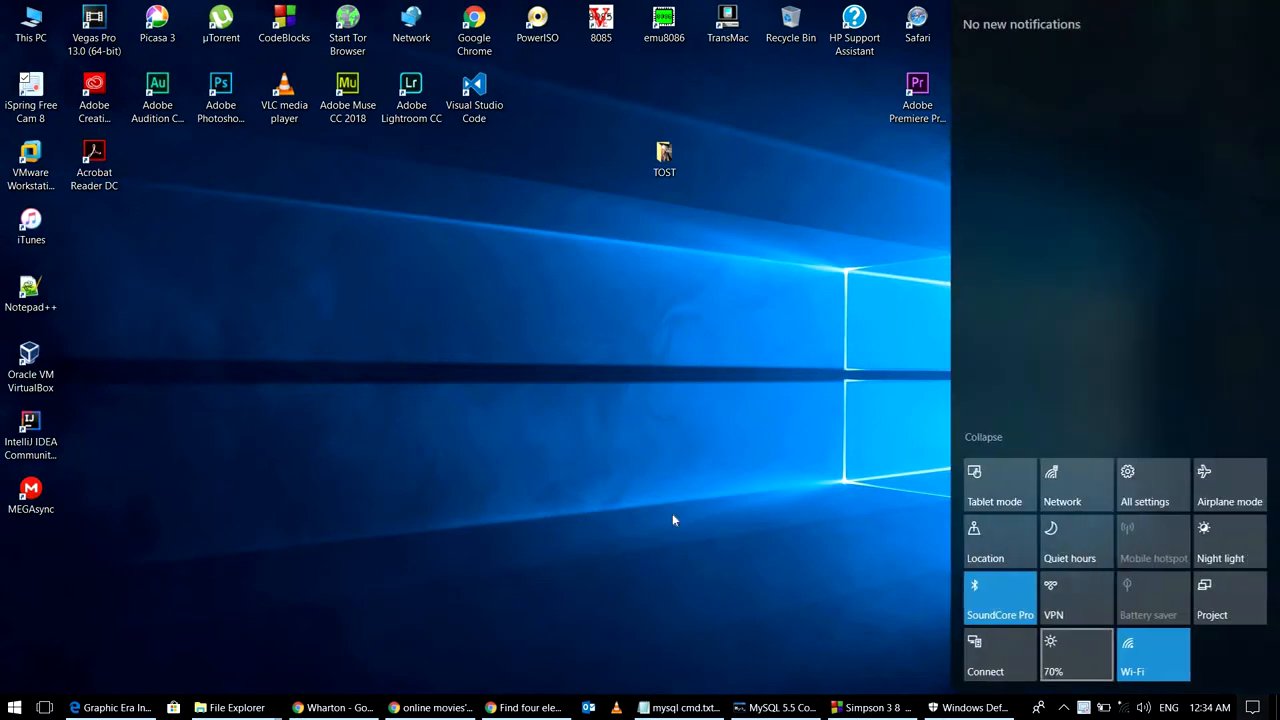
click(675, 520)
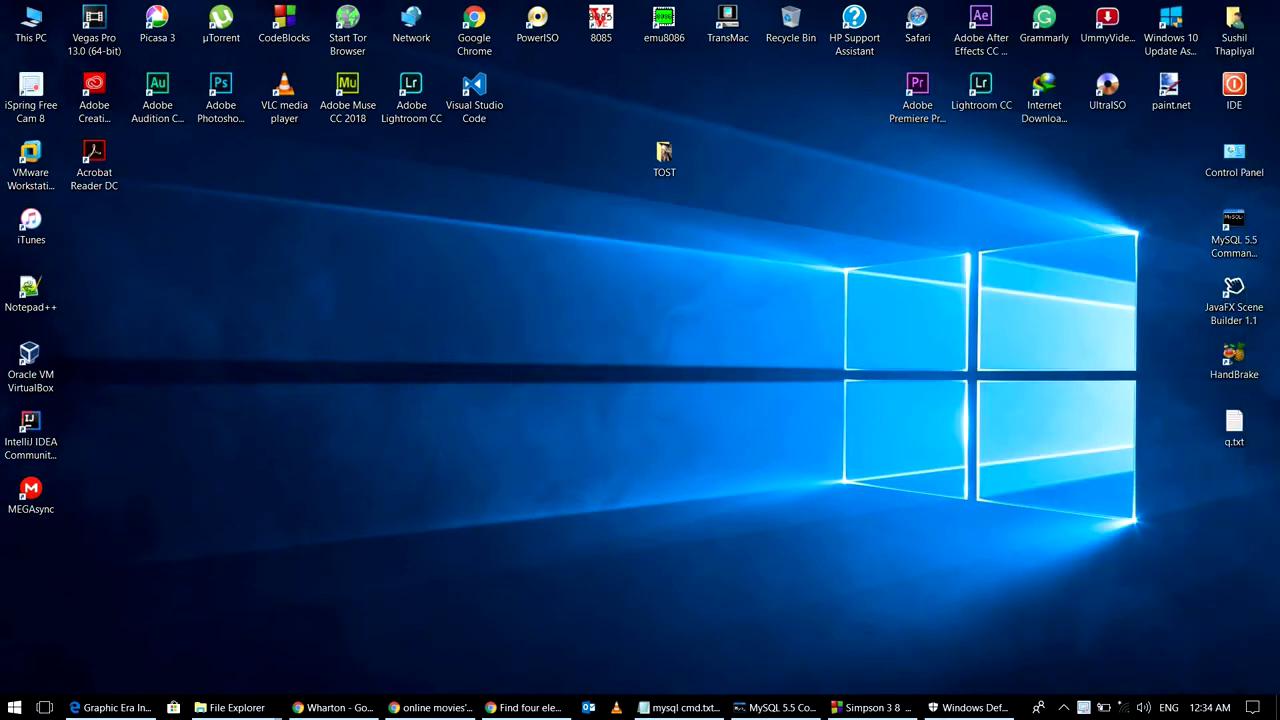
click(14, 707)
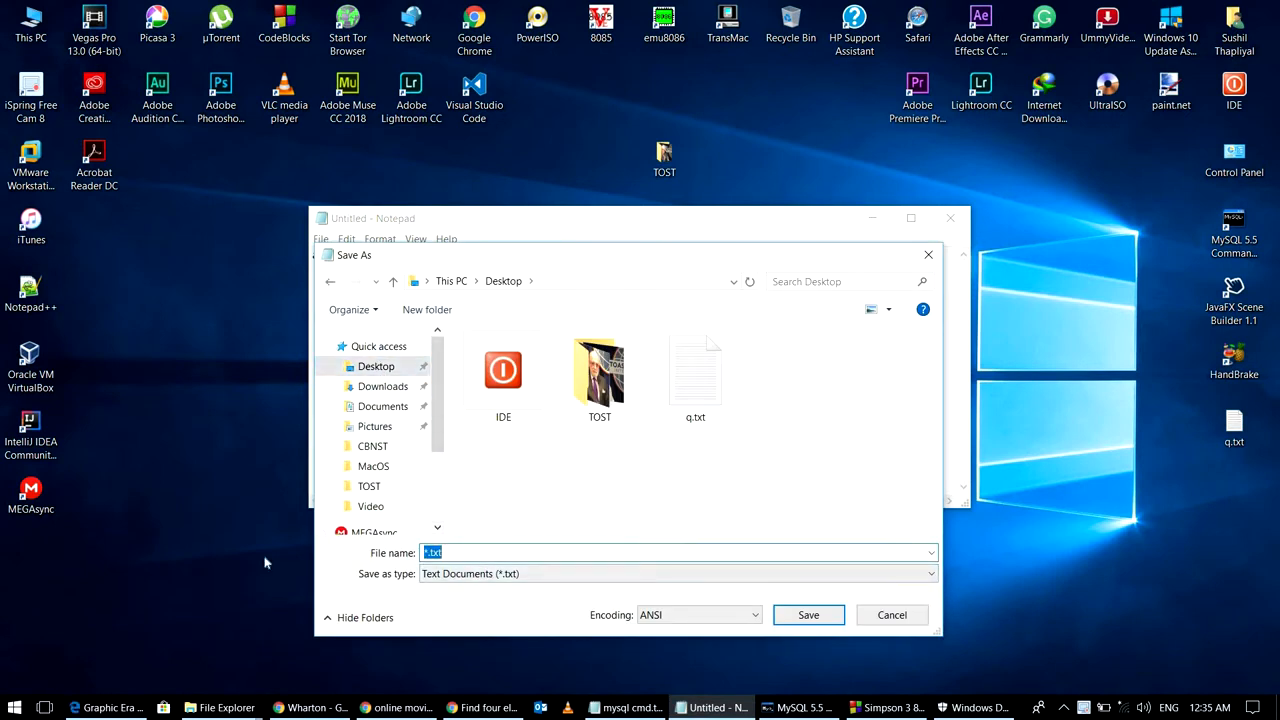
text(a.java)
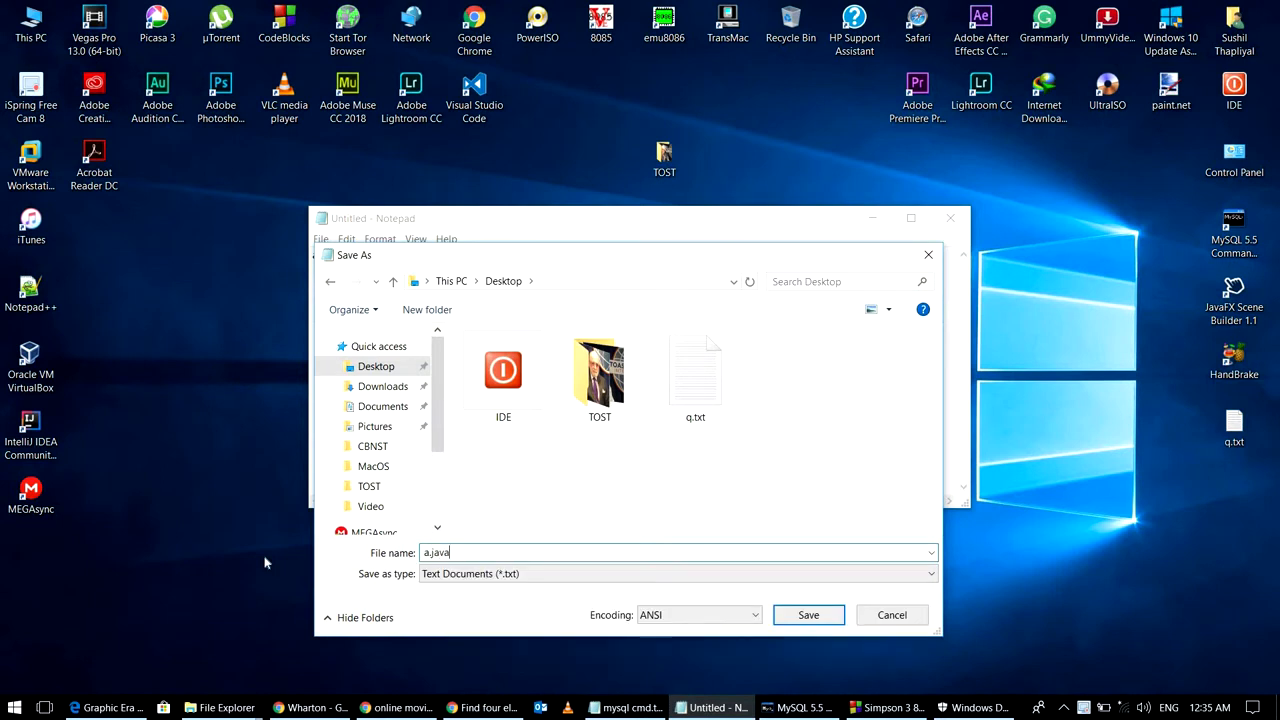
click(808, 614)
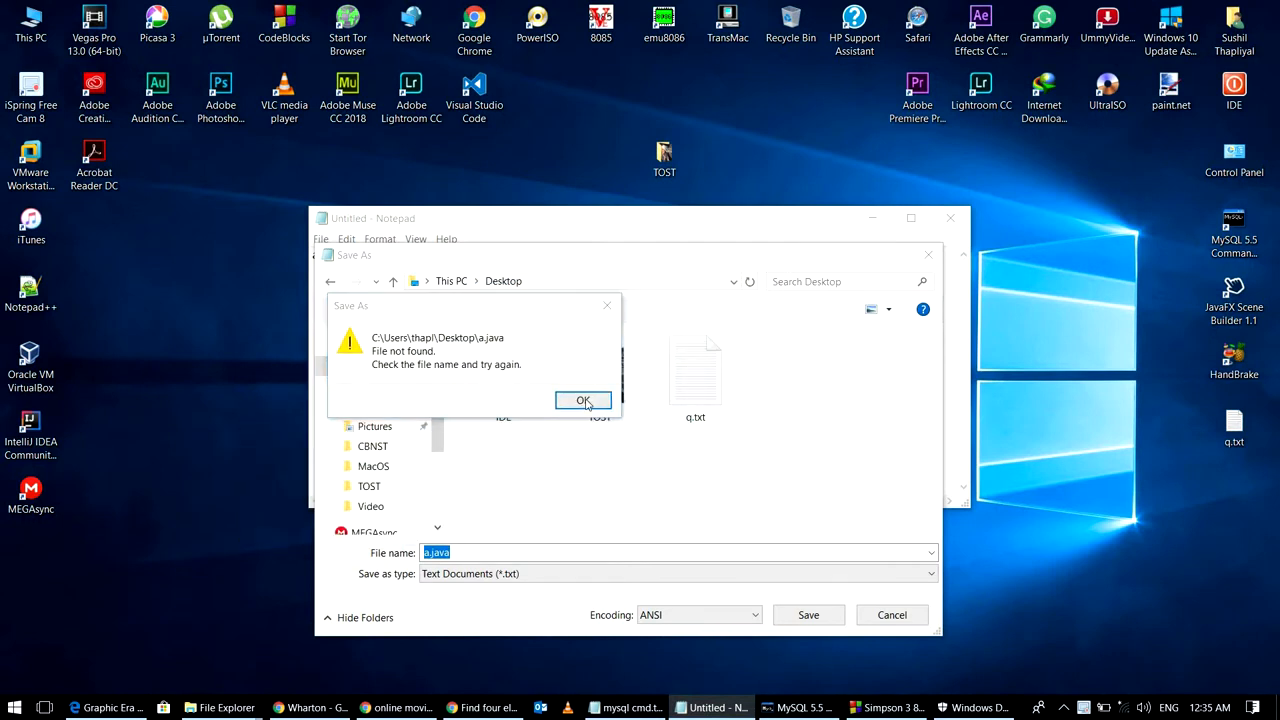
click(584, 400)
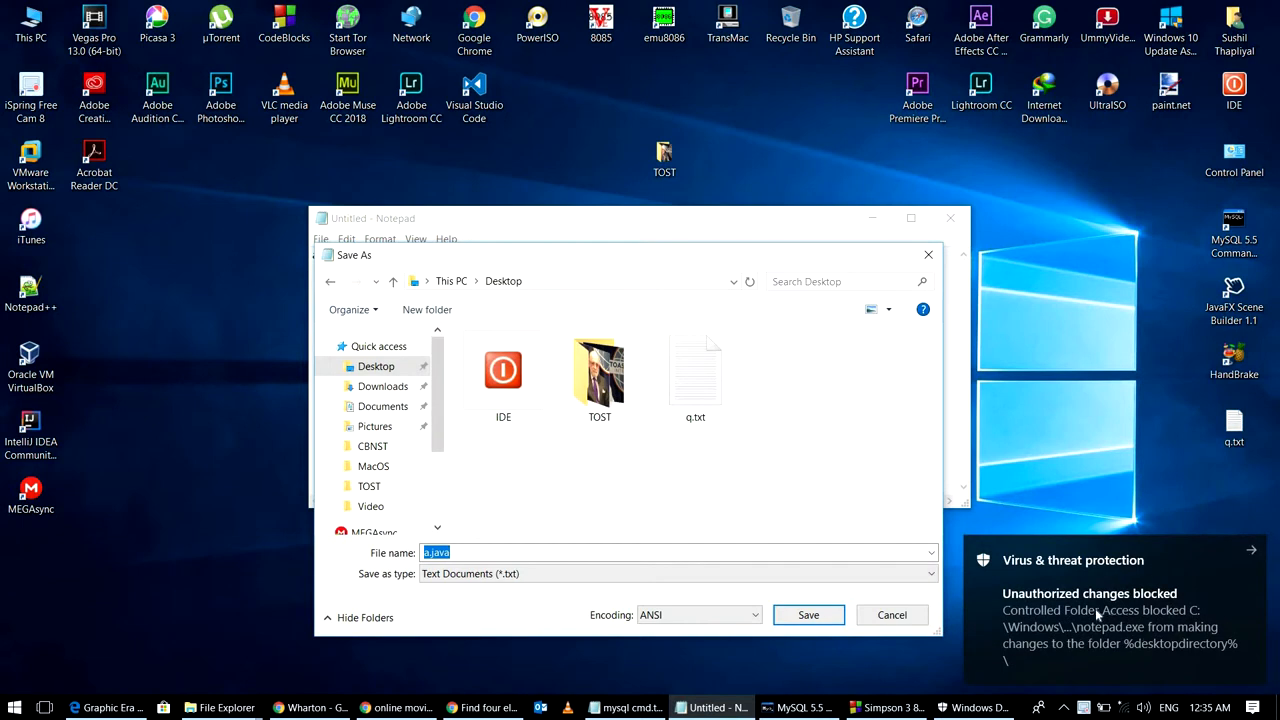
mouse_move(1133, 613)
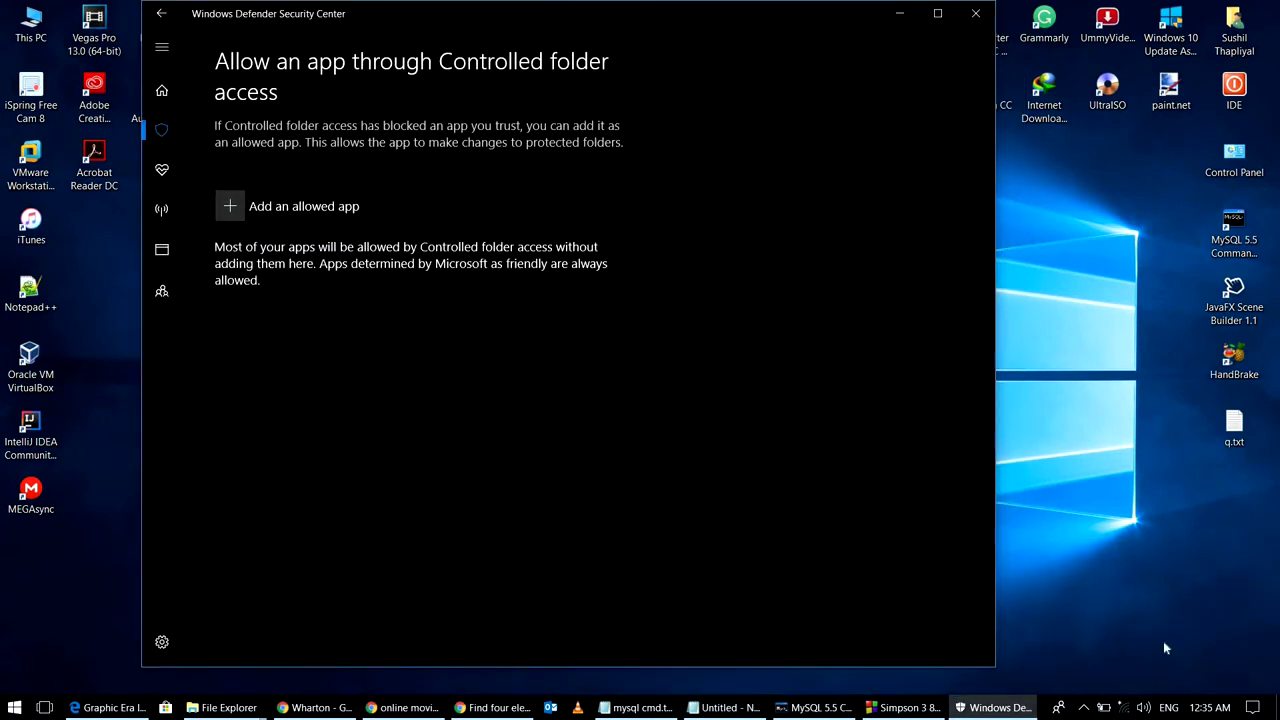
Step: Close Windows Defender Security Center after viewing the Controlled folder access allowed-apps page
click(1252, 707)
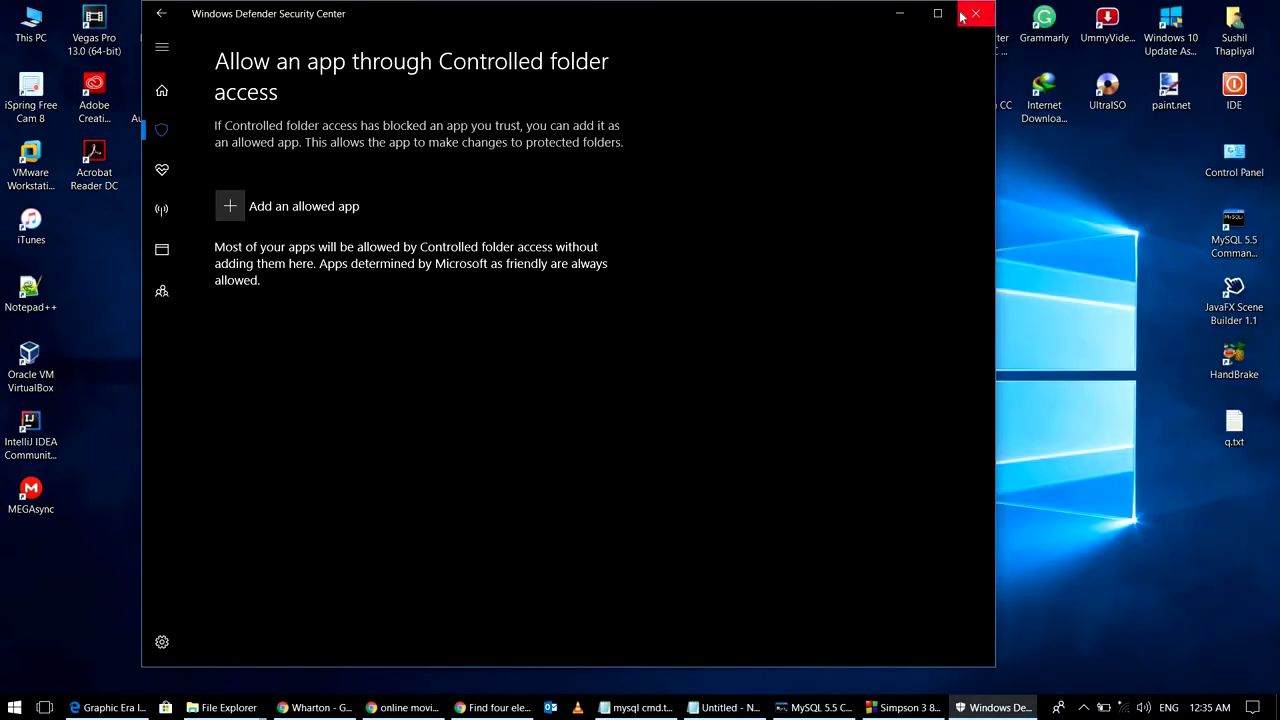
click(975, 13)
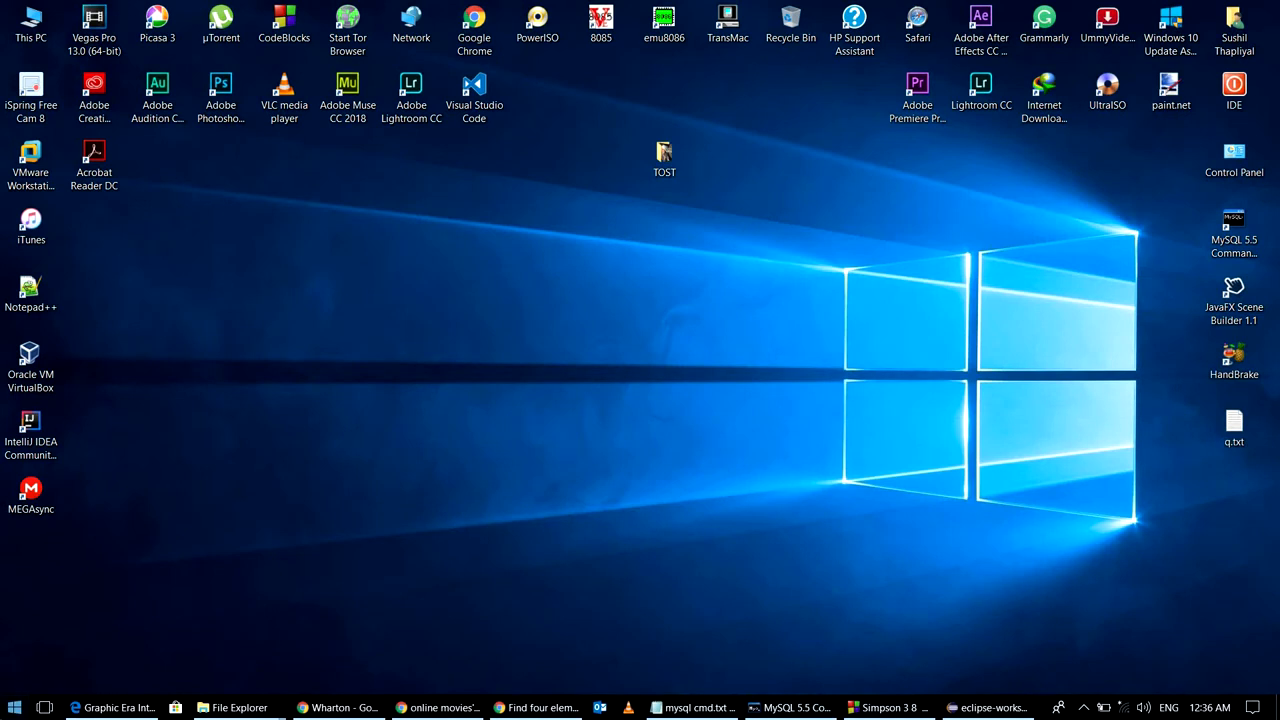
Step: Search 'de' from Start and launch Windows Defender Security Center from Best match
click(14, 707)
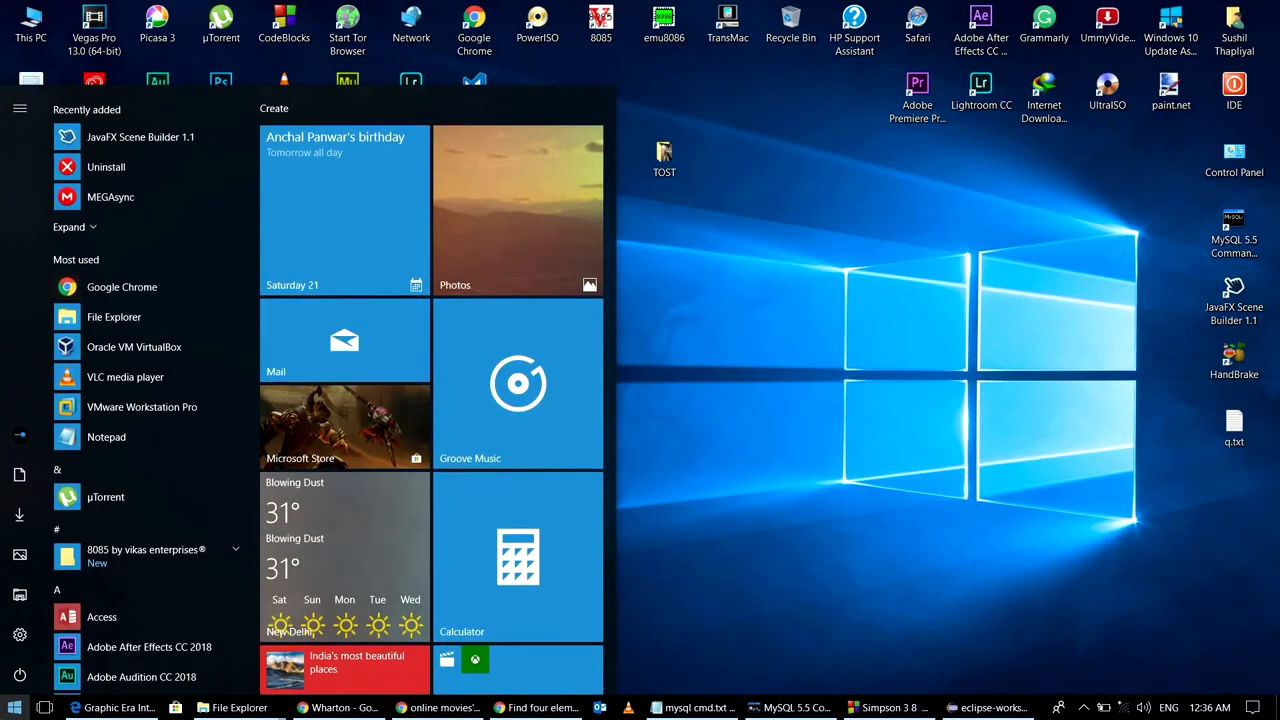
text(de)
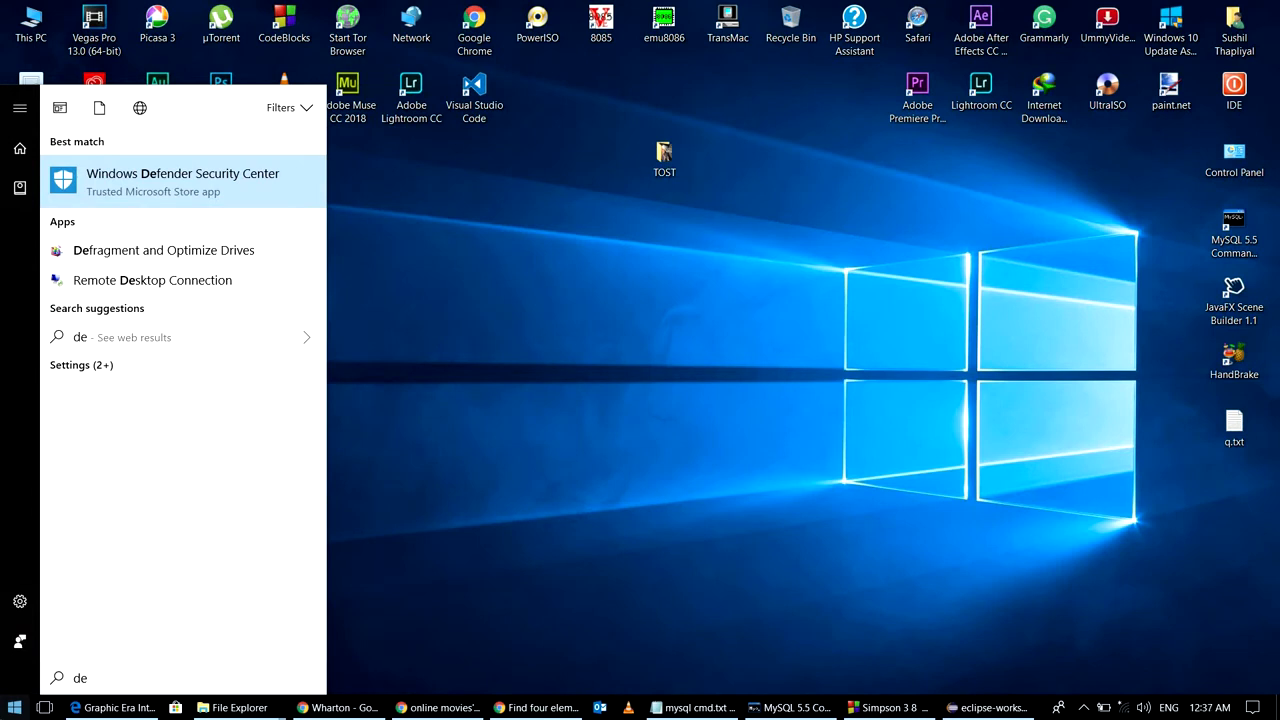
click(183, 181)
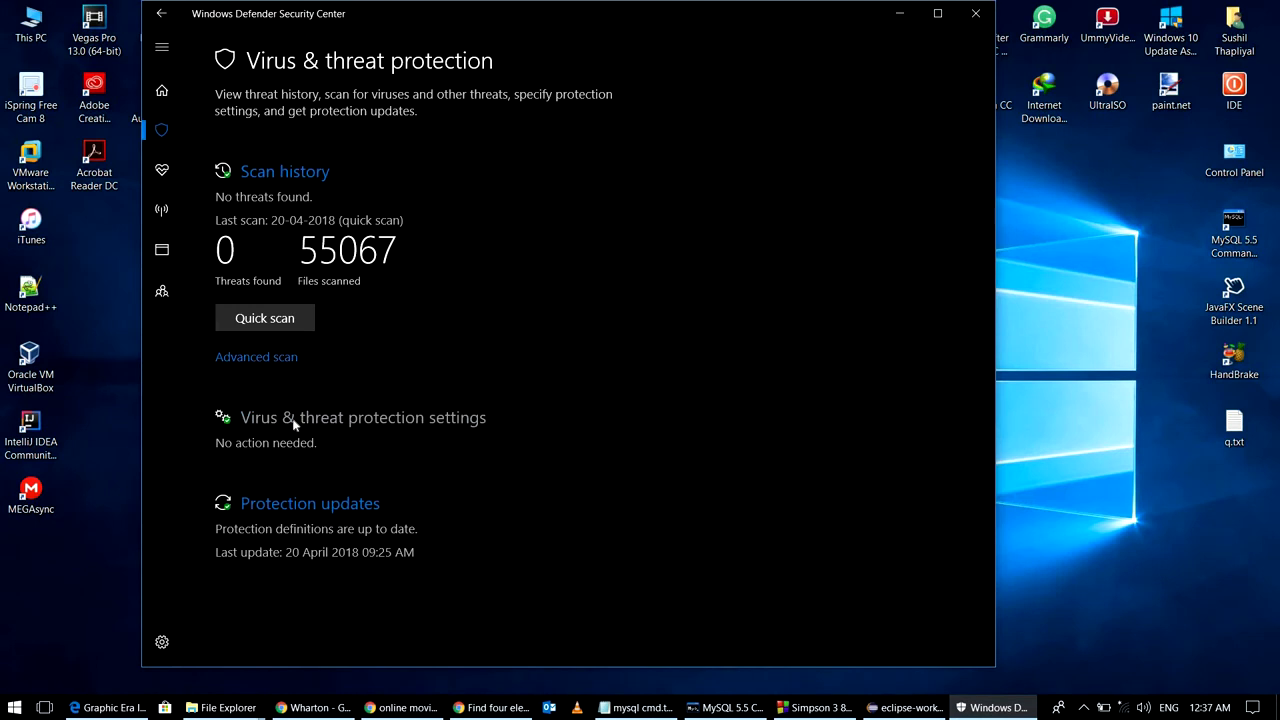
Step: Toggle Controlled folder access Off in Virus & threat protection settings and close the window
scroll(down, 3)
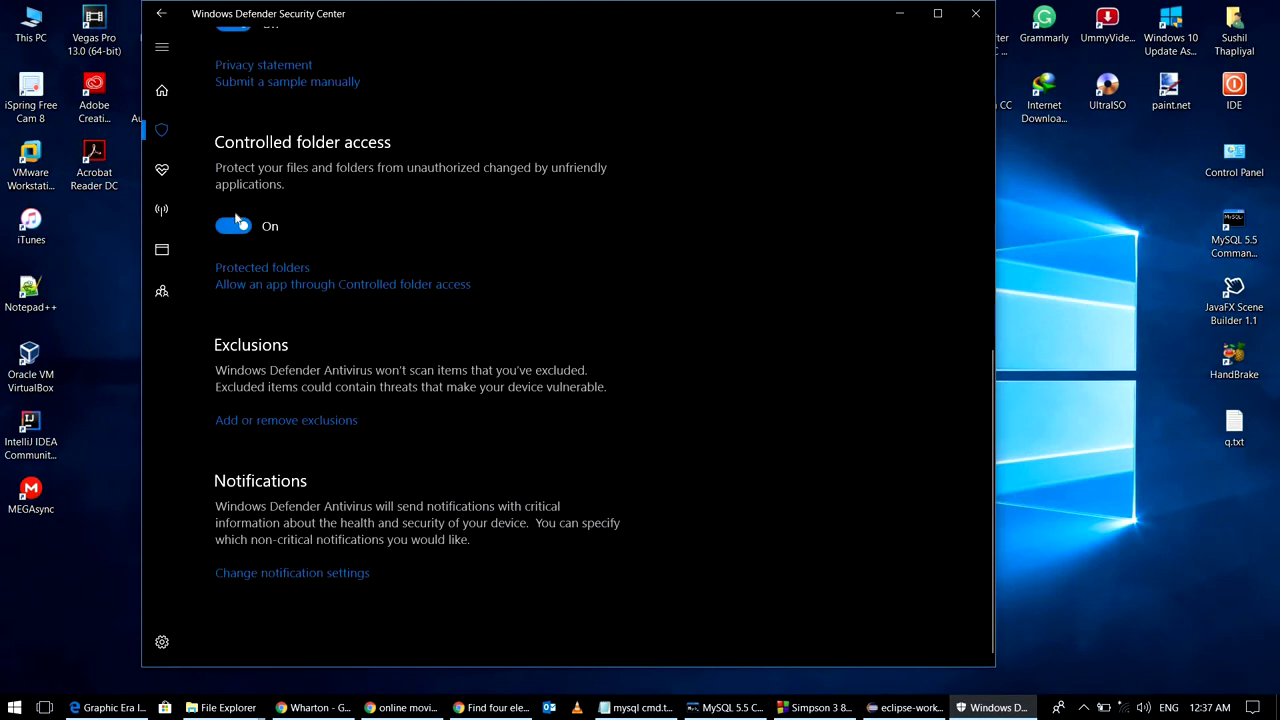
click(233, 225)
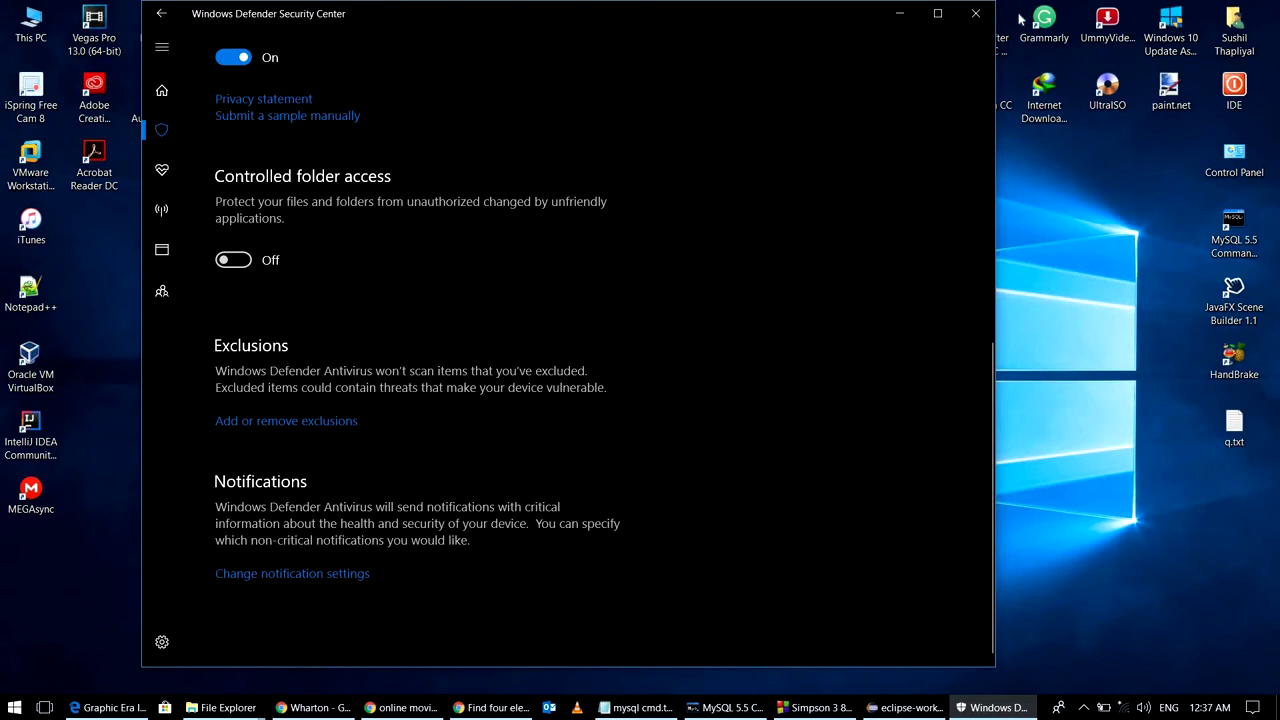
click(975, 13)
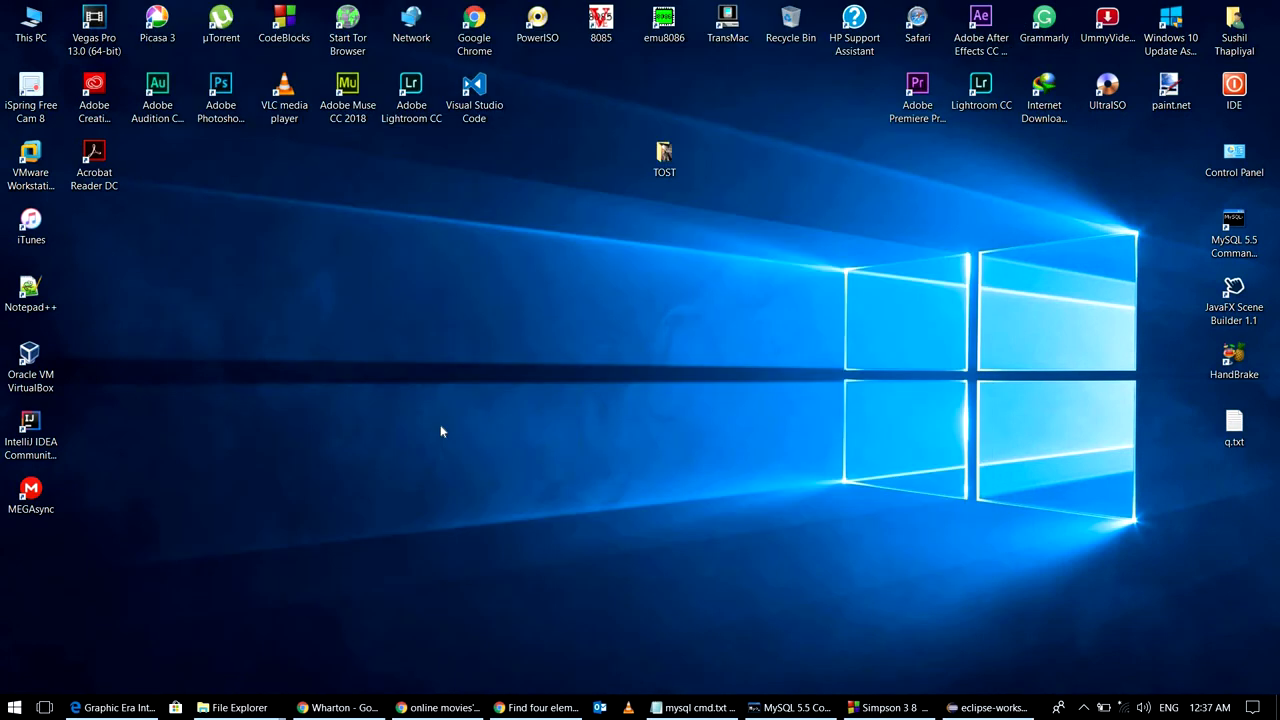
mouse_move(371, 414)
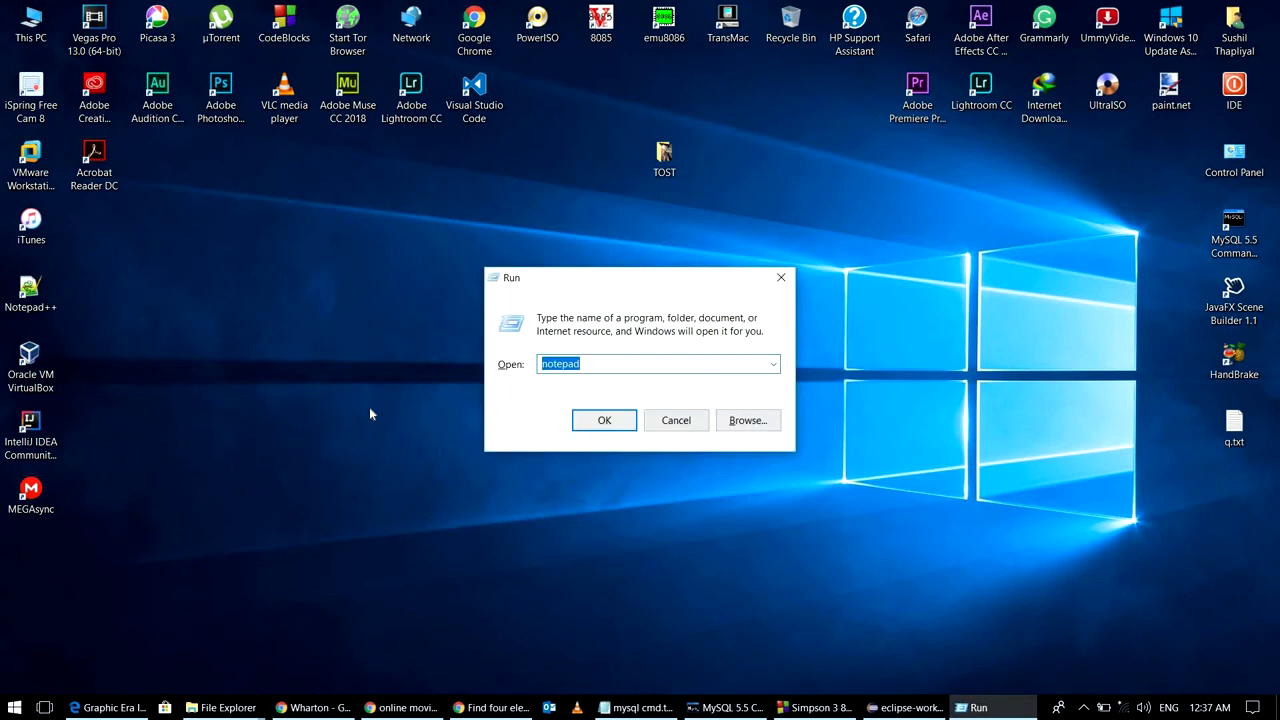
Step: Launch Notepad, type 'class Java', and save it as a.java on the Desktop
click(604, 420)
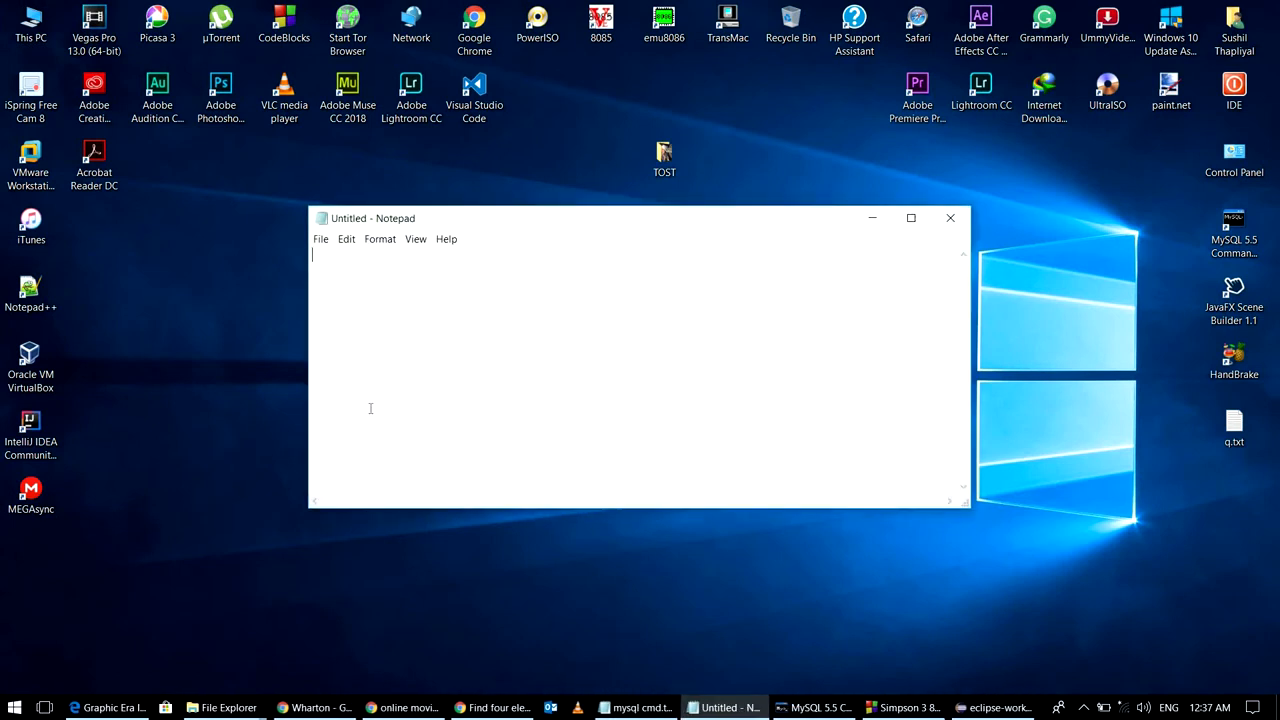
text(ajkah1khsajkas1)
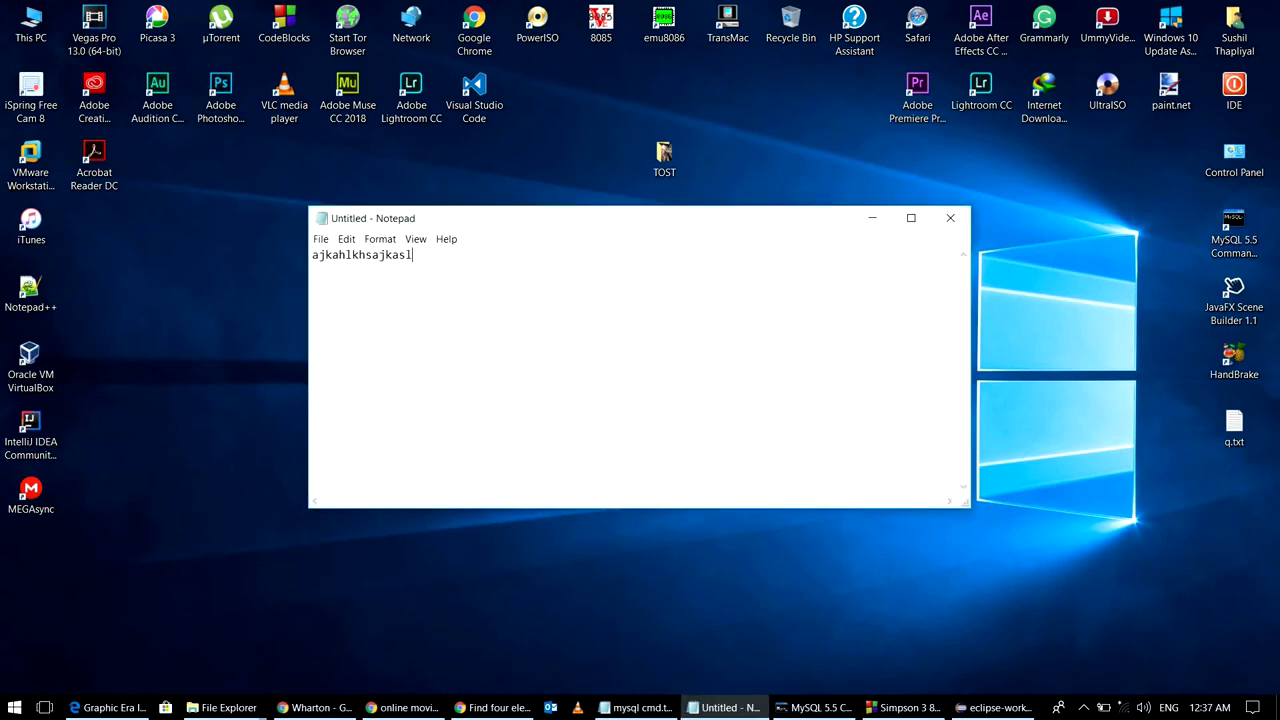
key(BackSpace)
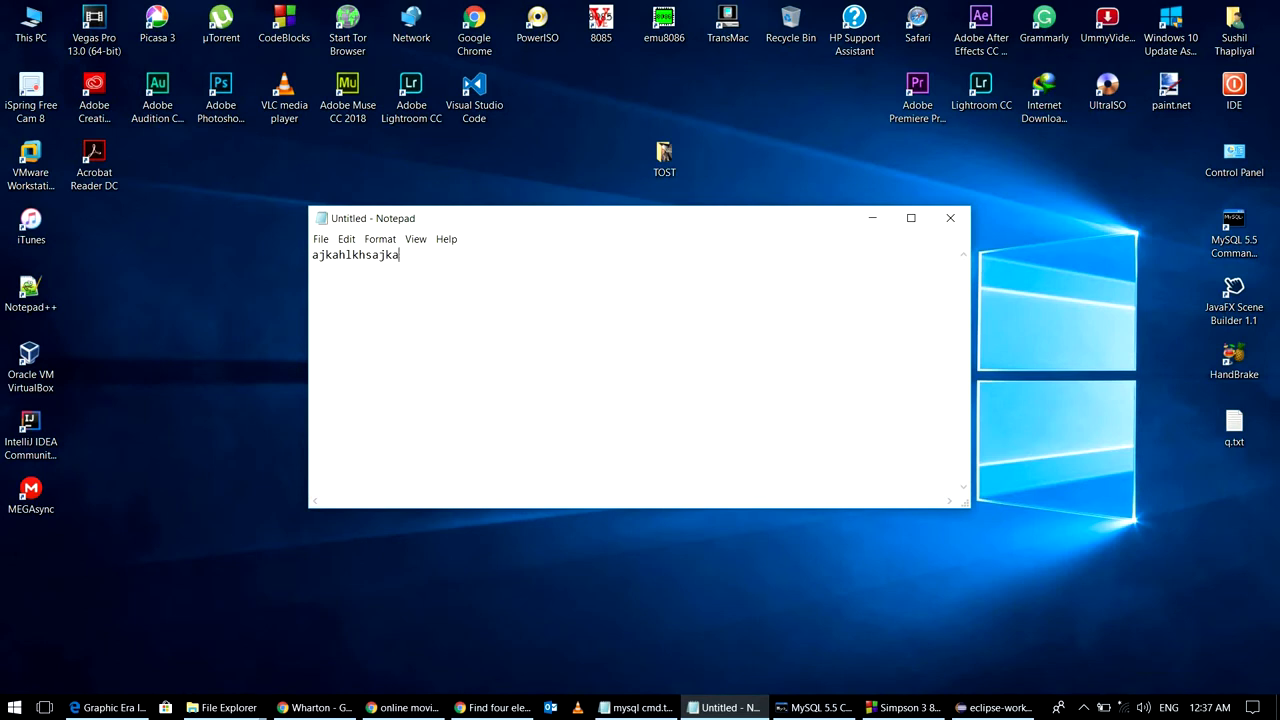
text(clas)
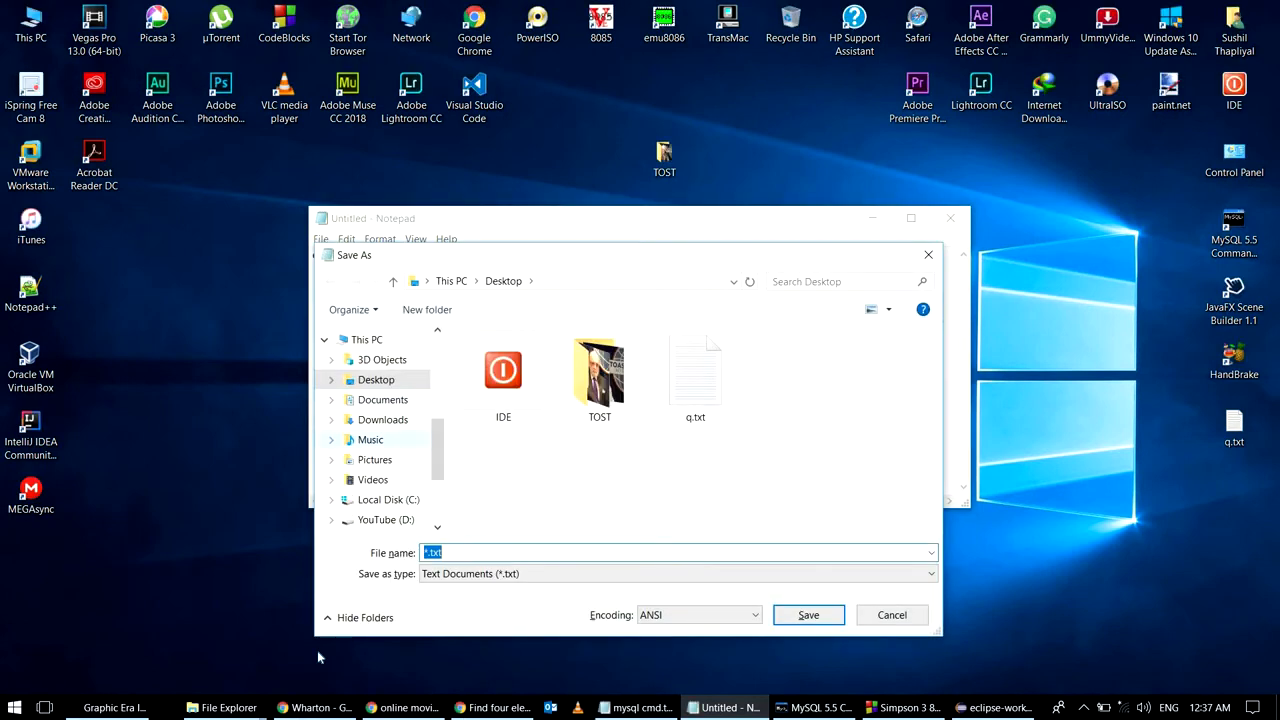
text(a.j)
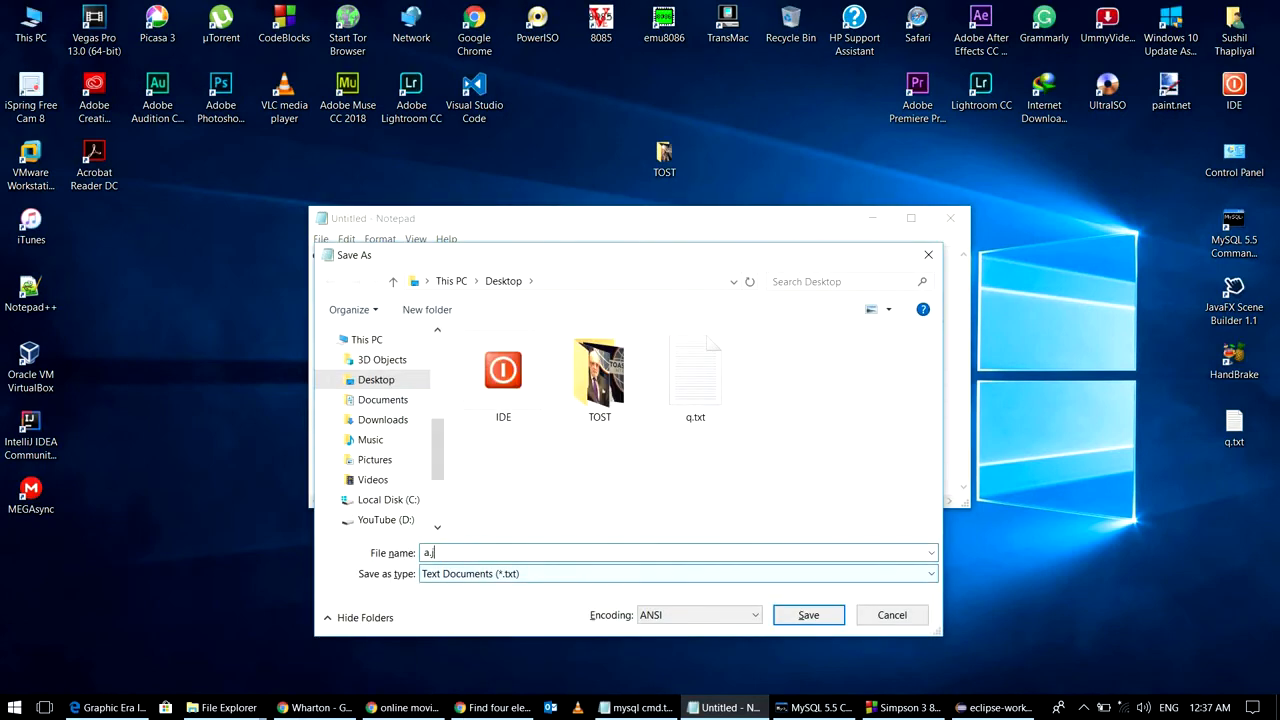
click(808, 614)
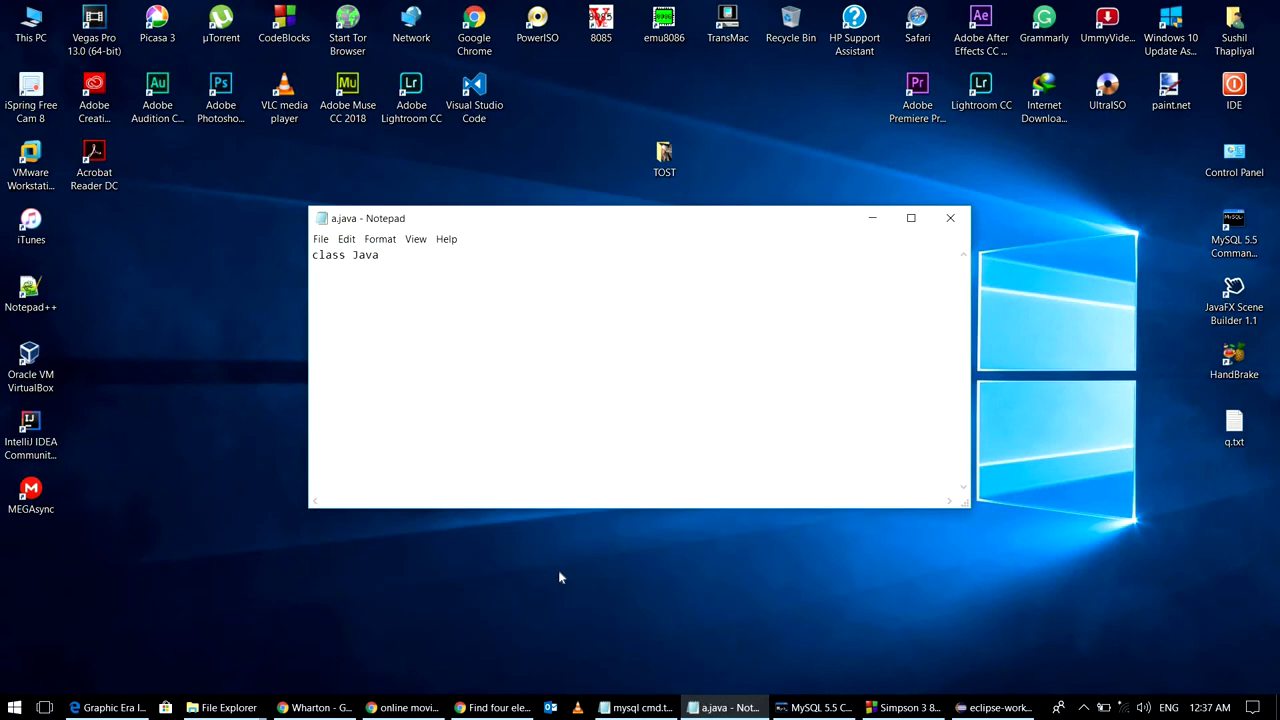